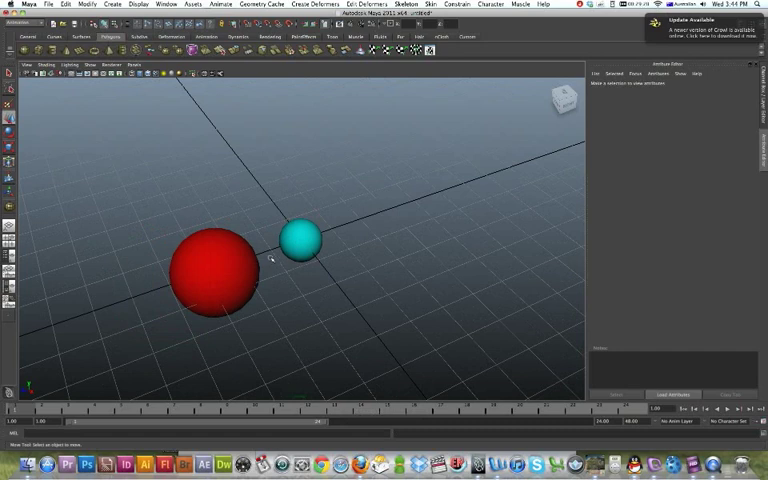
- Select the cyan moon sphere together with the new, scaled-up circle curve
left_click(301, 240)
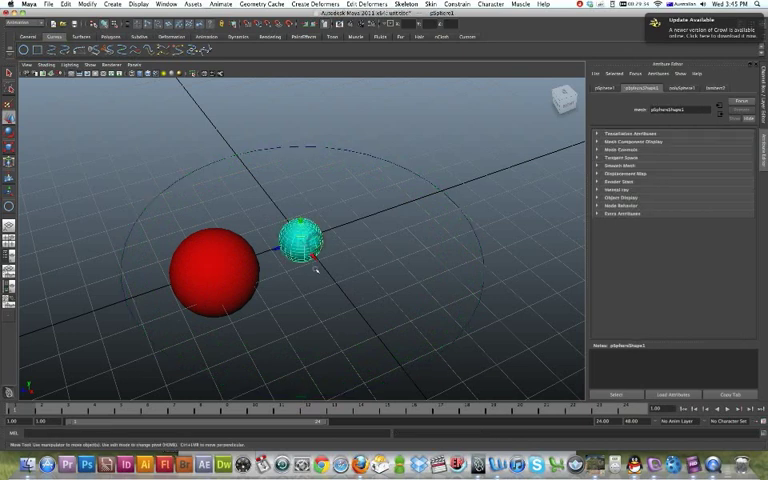
mouse_move(437, 238)
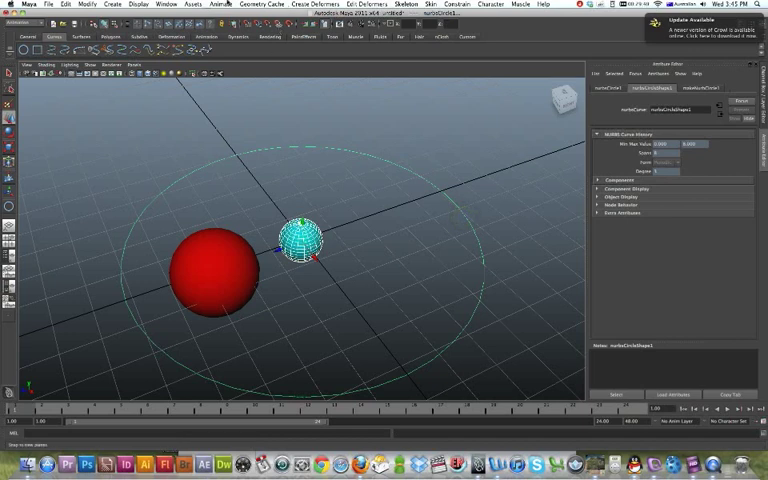
- Open the Attach to Motion Path options, with frame range 1 to 25 and follow enabled
left_click(220, 5)
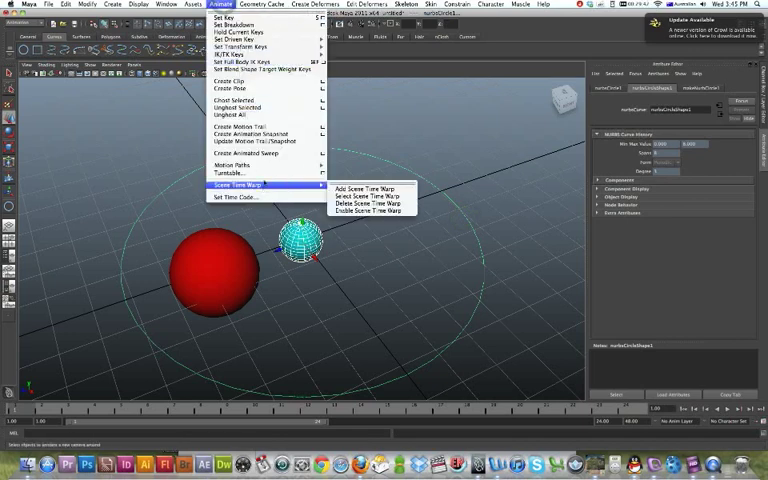
mouse_move(235, 164)
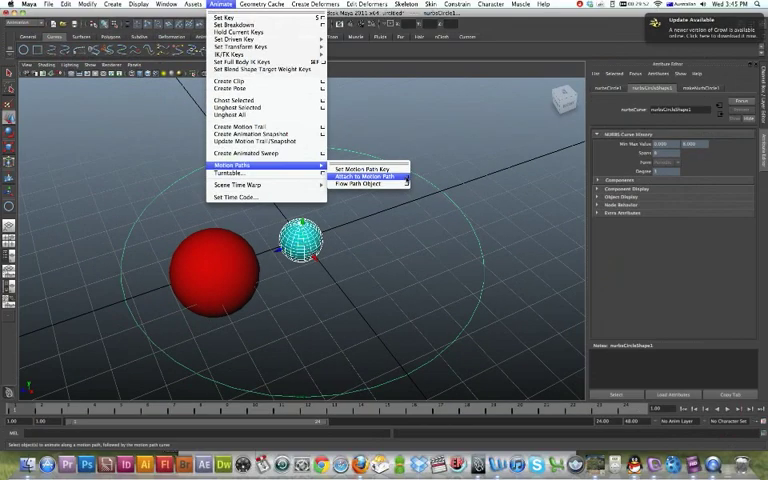
left_click(13, 6)
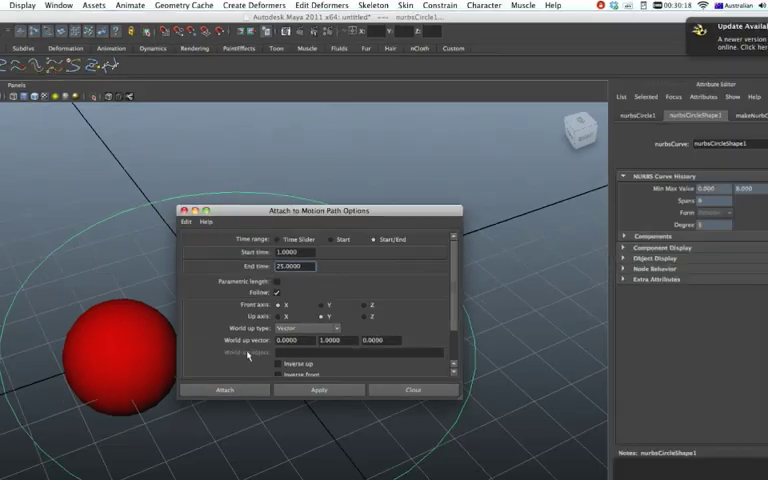
- Attach the cyan sphere to the circle path and set the end time to 500
left_click(224, 390)
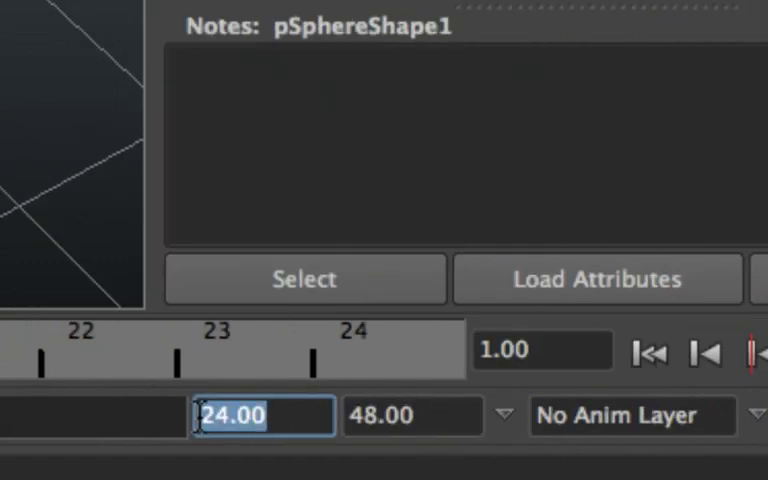
type("500")
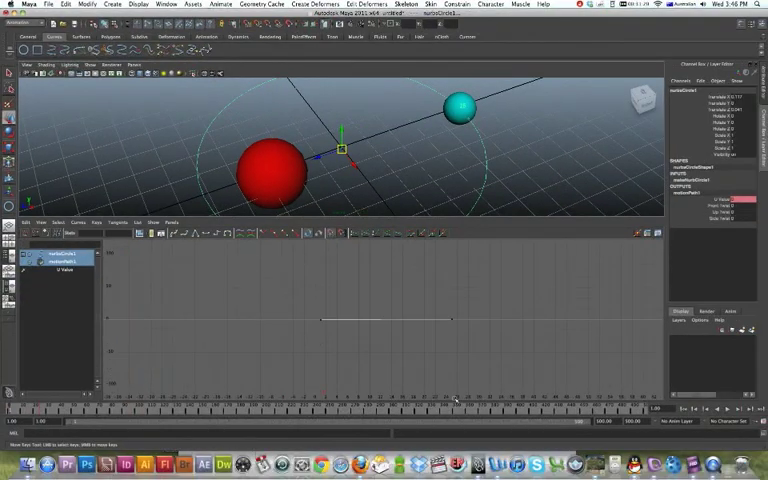
- Set the U Value curve's Pre Infinity and Post Infinity to Cycle in the Graph Editor
left_click_drag(452, 318, 300, 340)
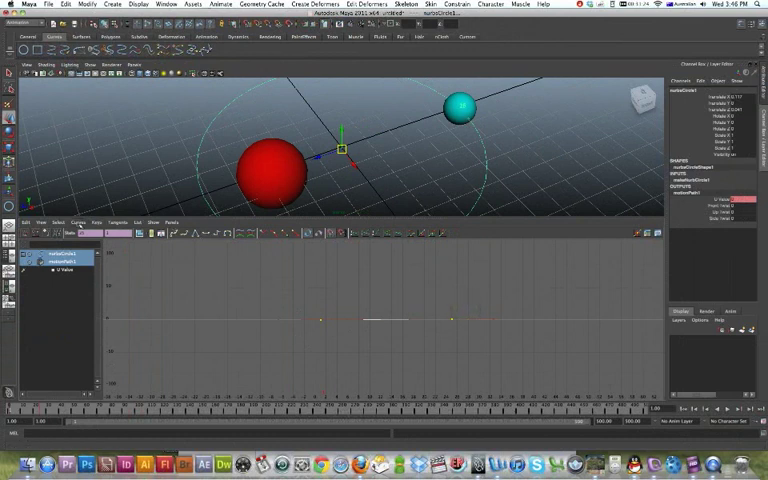
left_click(68, 222)
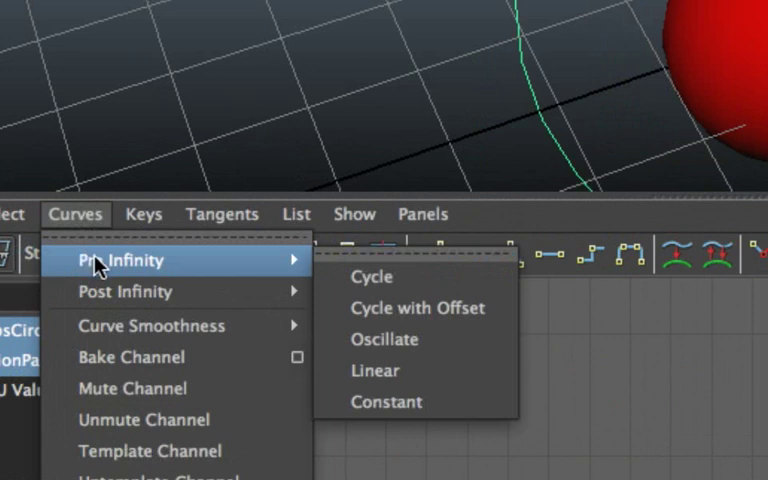
mouse_move(372, 277)
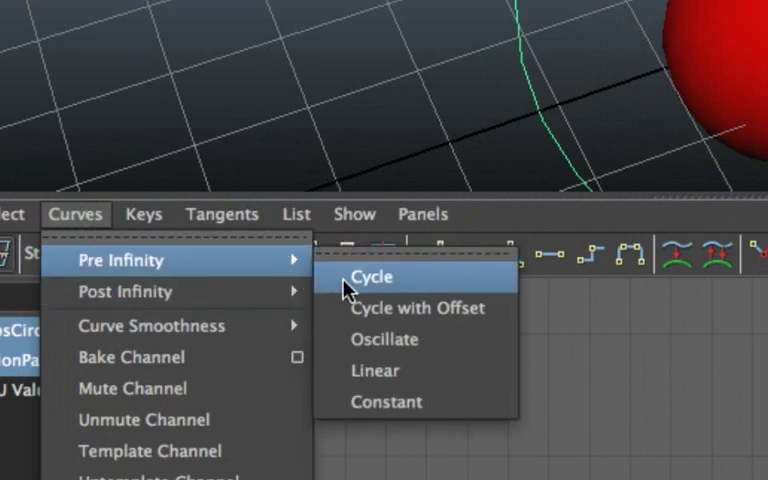
left_click(373, 277)
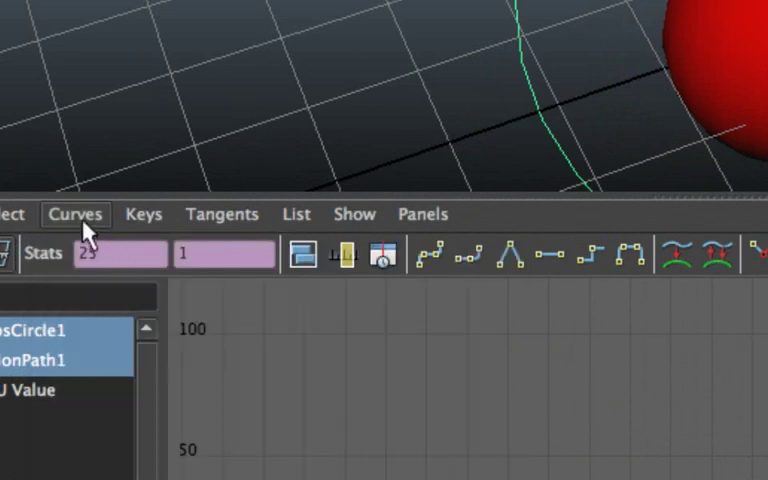
left_click(75, 214)
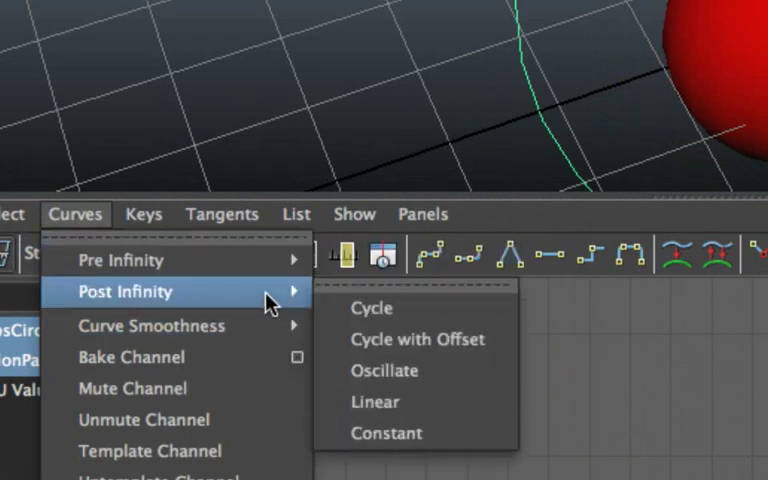
mouse_move(371, 308)
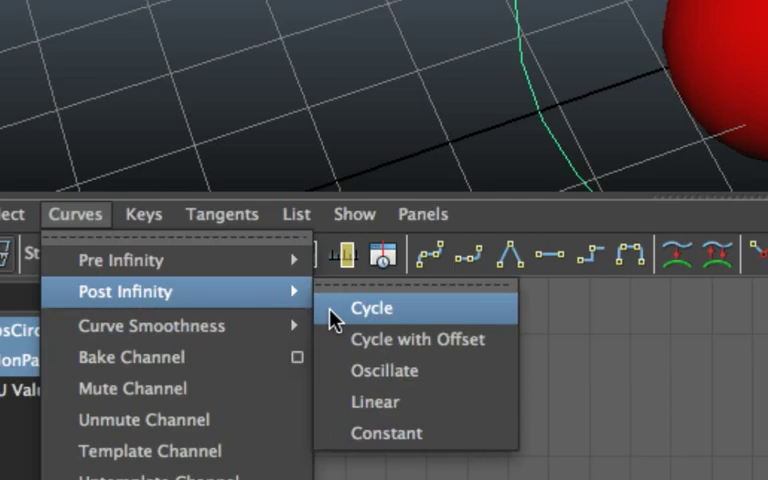
left_click(371, 308)
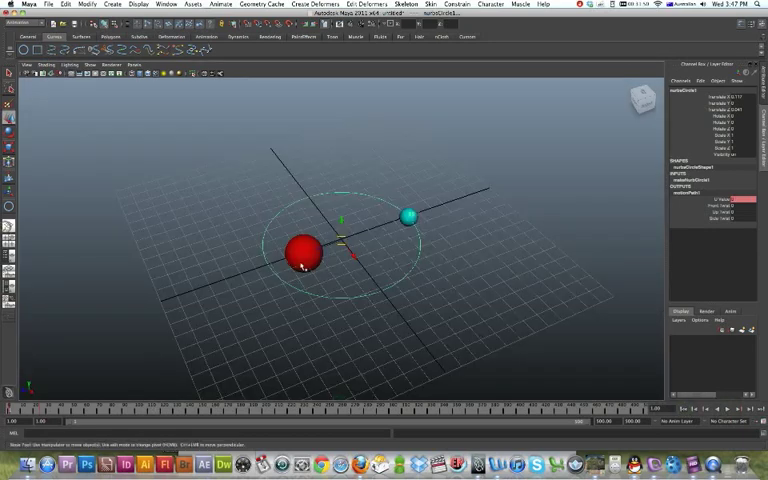
mouse_move(345, 280)
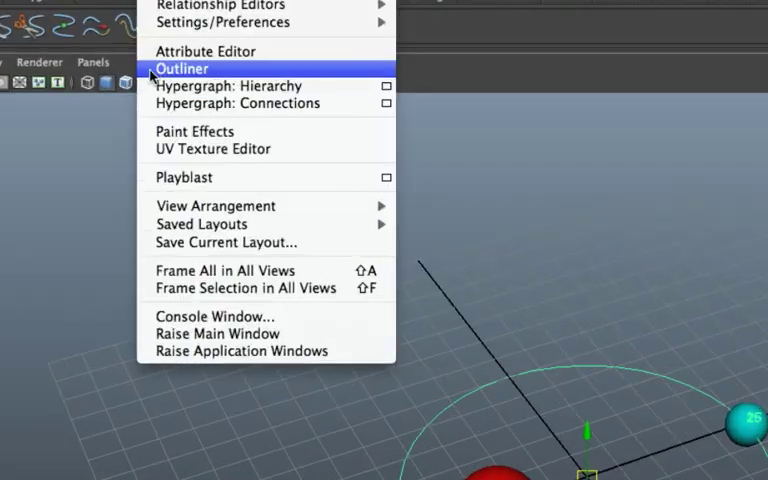
- Open the Outliner and group nurbsCircle1 into a new group
left_click(183, 68)
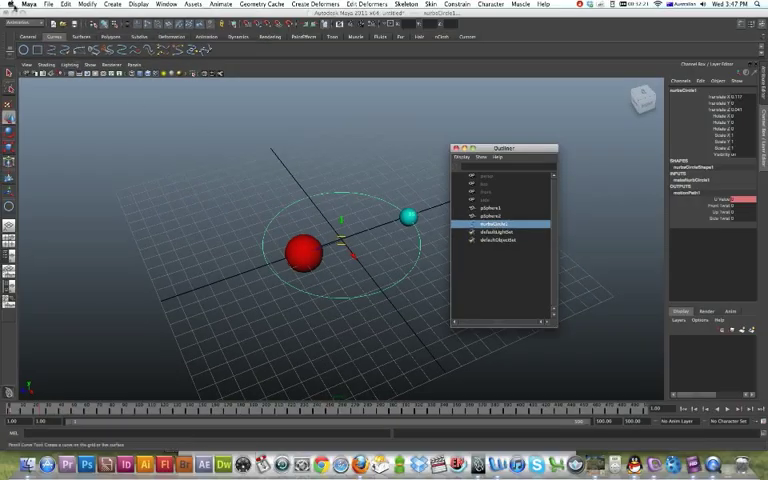
left_click(64, 5)
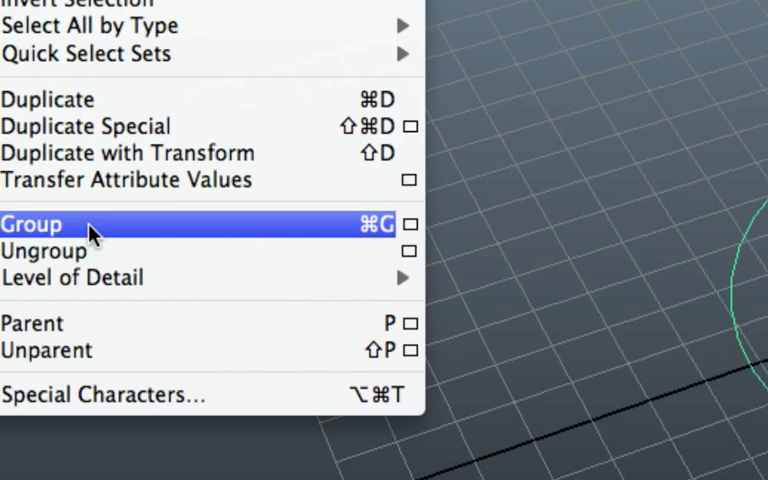
left_click(32, 224)
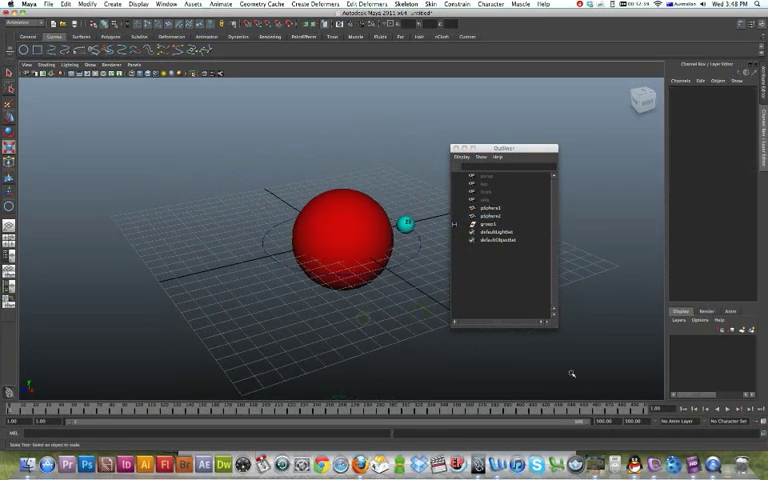
- Rename the red sphere 'earth' and select it with group1 for grouping
left_click(726, 410)
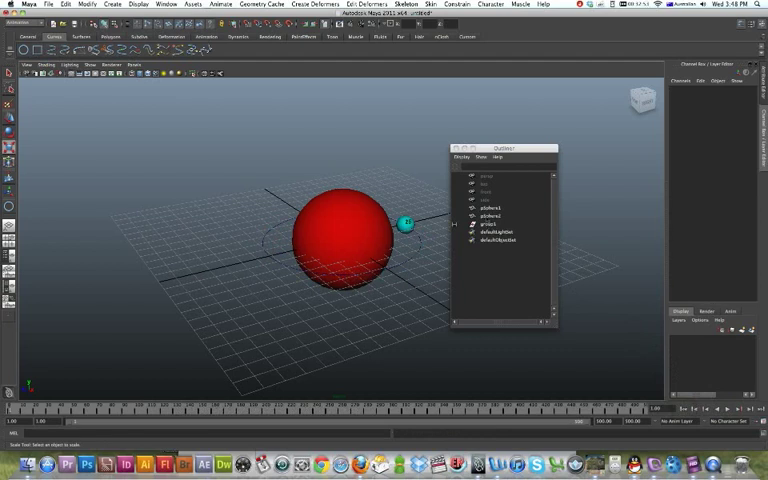
left_click(490, 215)
type("ea")
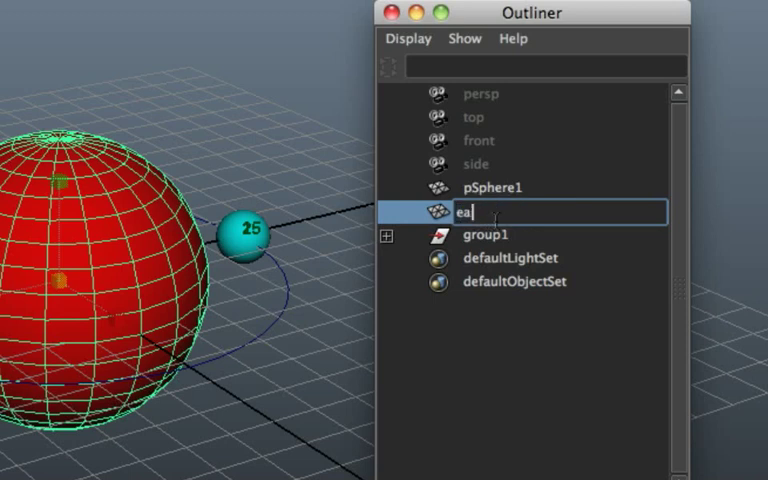
key("Return")
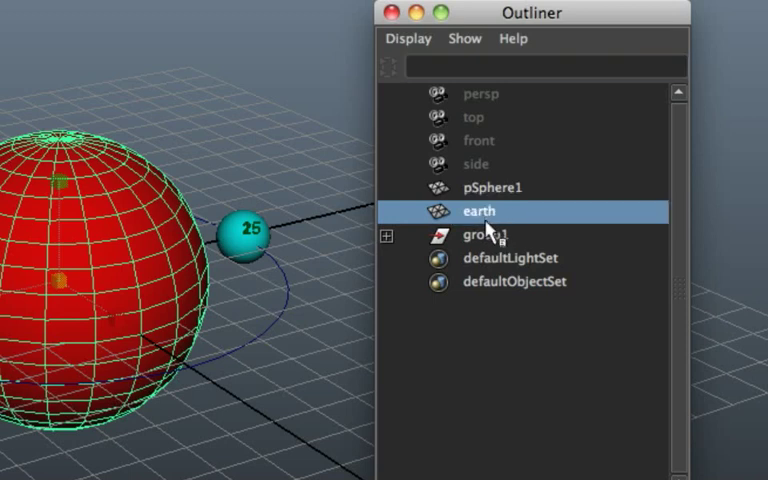
left_click(483, 234)
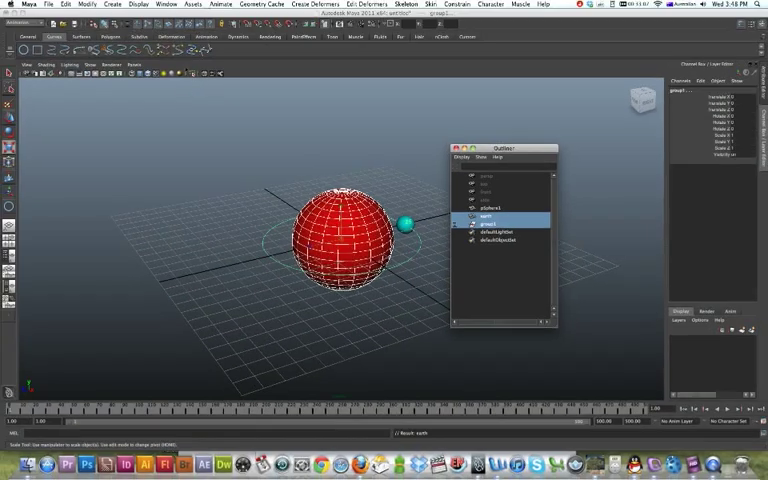
left_click(64, 5)
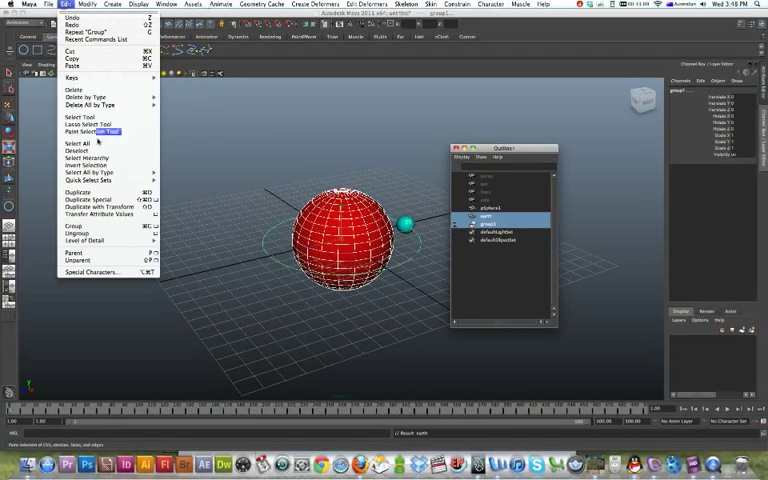
mouse_move(74, 65)
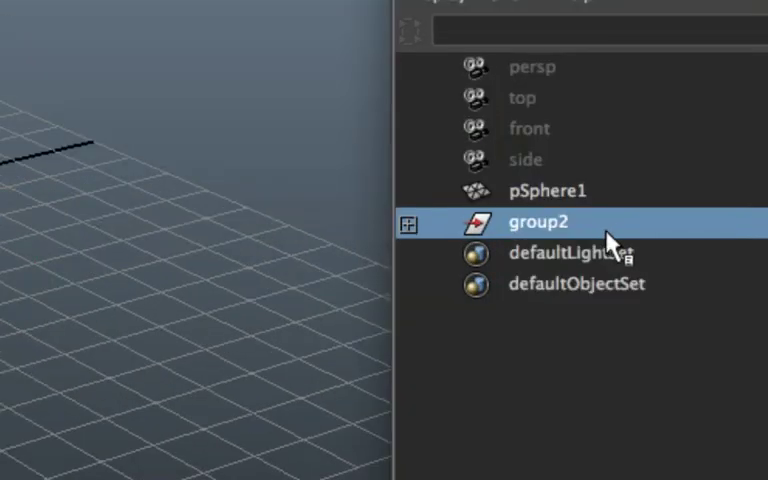
- Rename group2 to 'earth_moon' and select it with the new large circle
type("earth_moon")
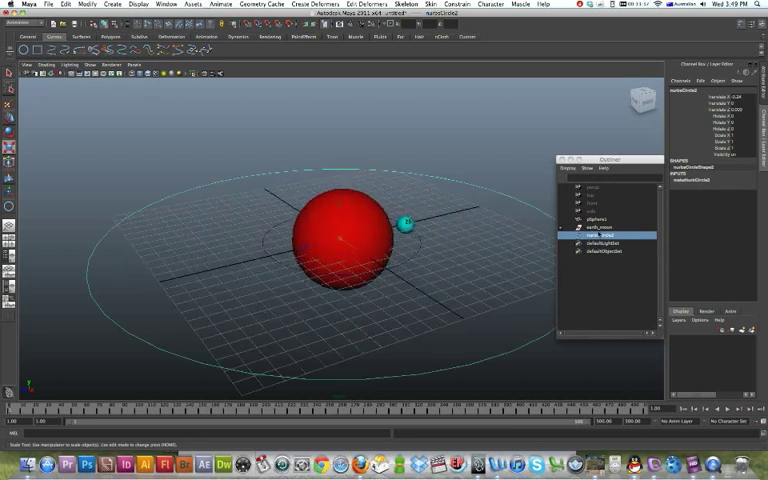
left_click(600, 228)
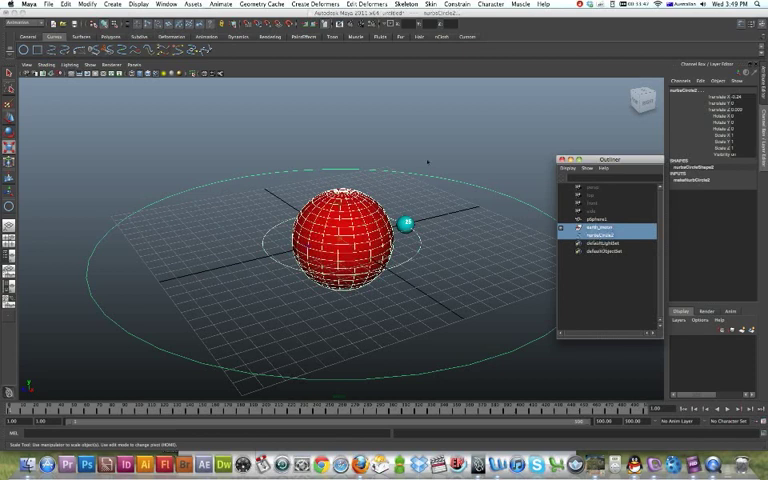
- Attach earth_moon to the large circle path, then play the animation backward and forward
left_click(219, 4)
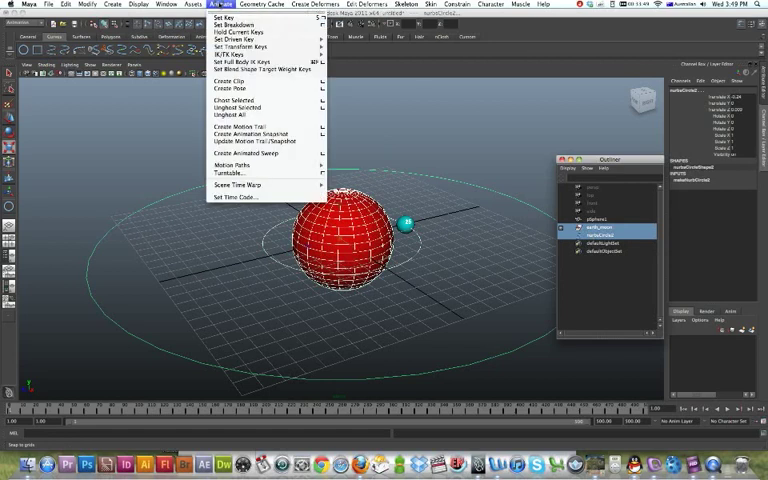
mouse_move(228, 166)
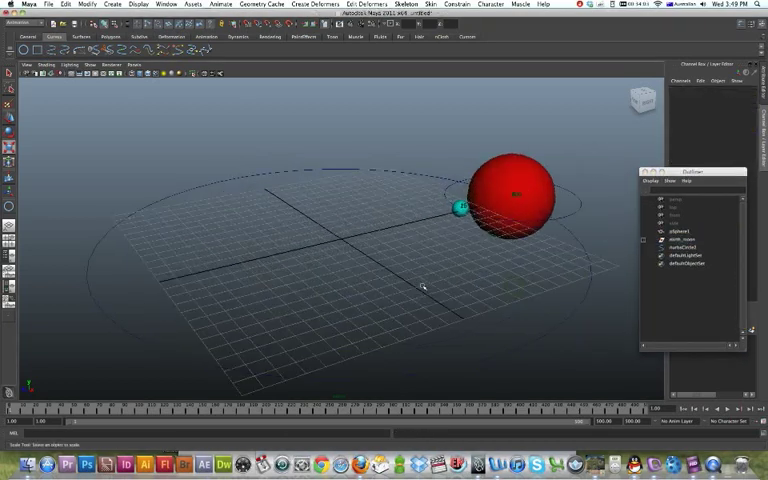
left_click(147, 4)
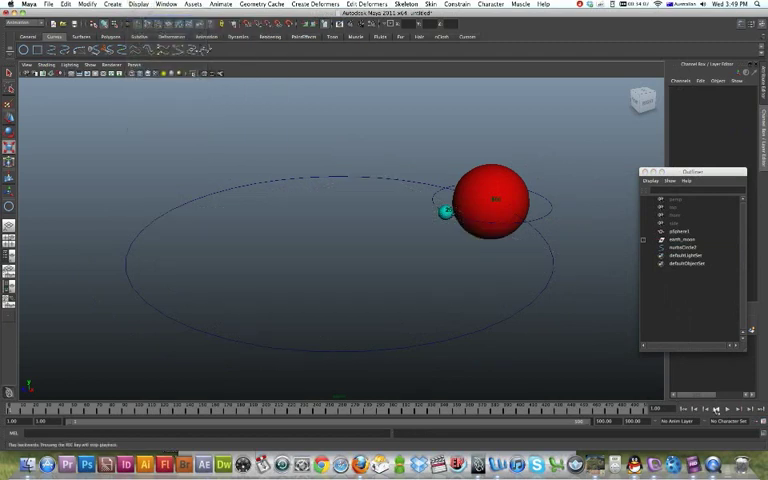
left_click(715, 409)
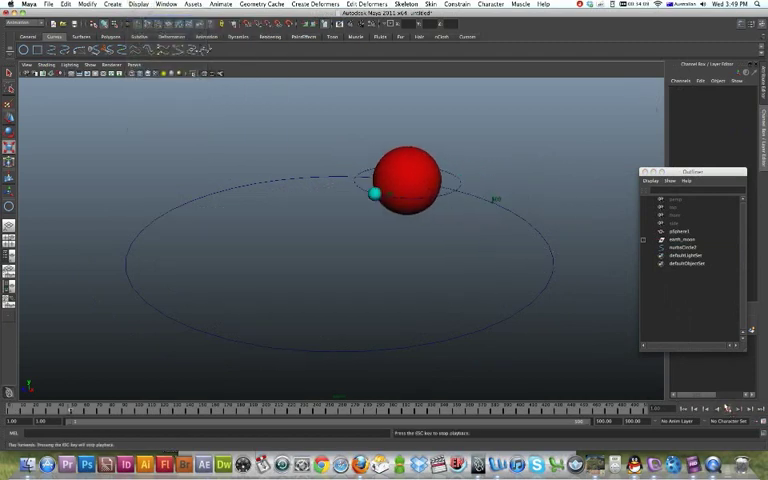